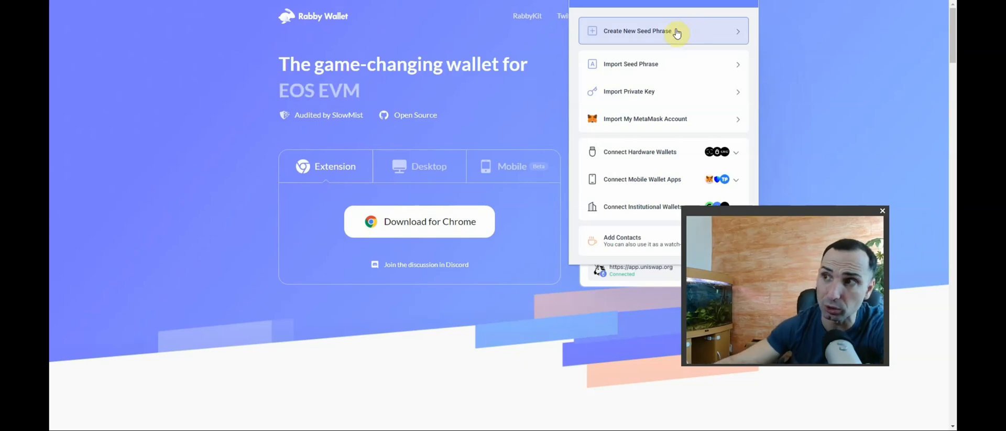
pyautogui.moveTo(664, 64)
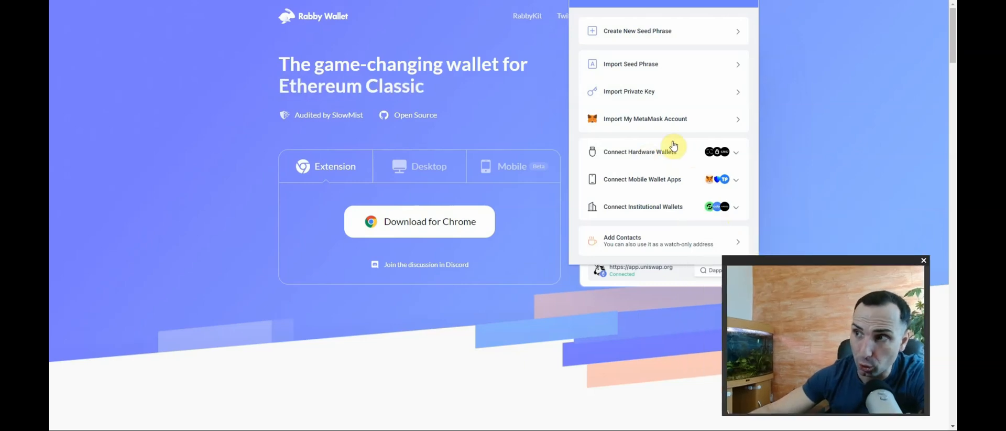
# Expand Connect Hardware Wallets and choose Ledger to open its setup instructions.
pyautogui.click(640, 151)
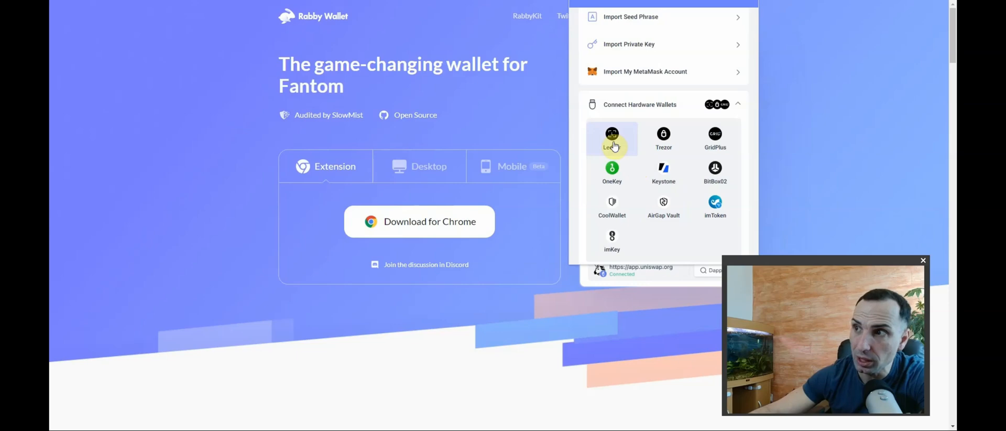
pyautogui.click(611, 138)
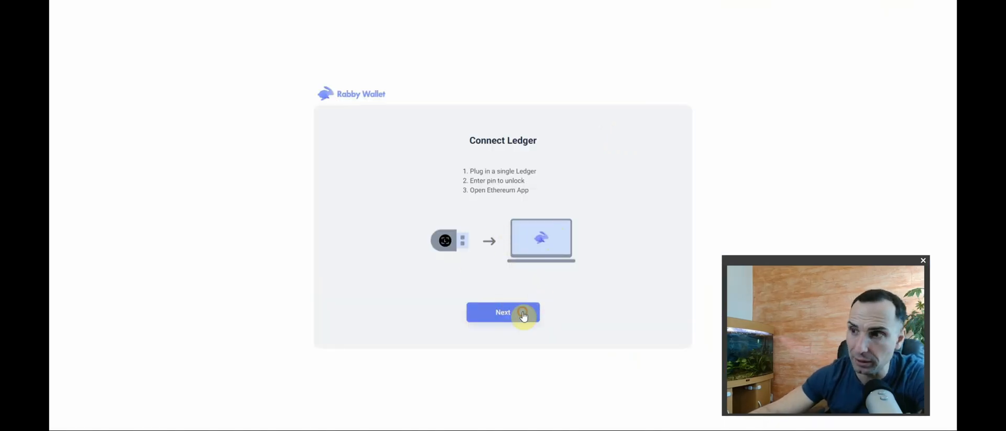
# Continue past the Connect Ledger screen and add Ledger address #40 to Rabby.
pyautogui.click(503, 312)
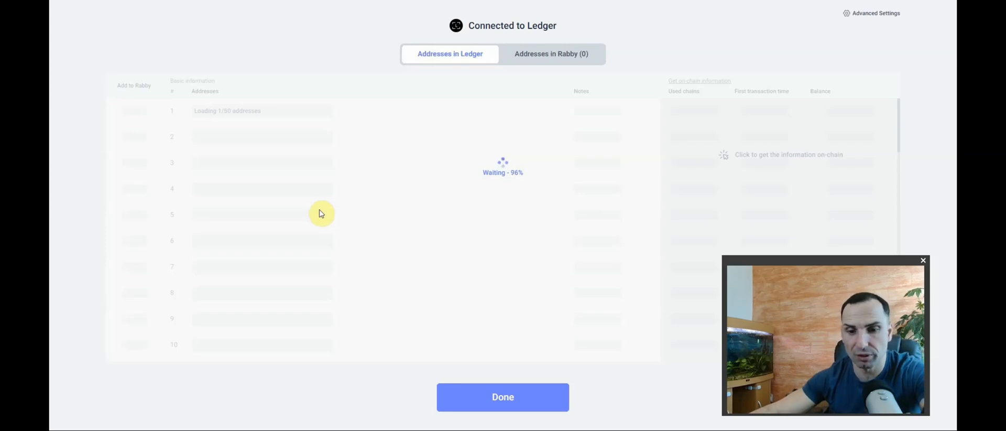
pyautogui.moveTo(308, 165)
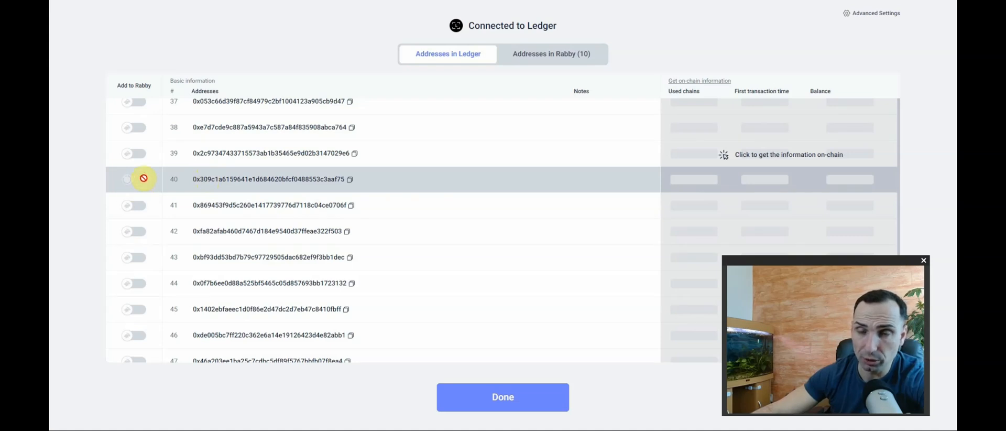
pyautogui.click(134, 179)
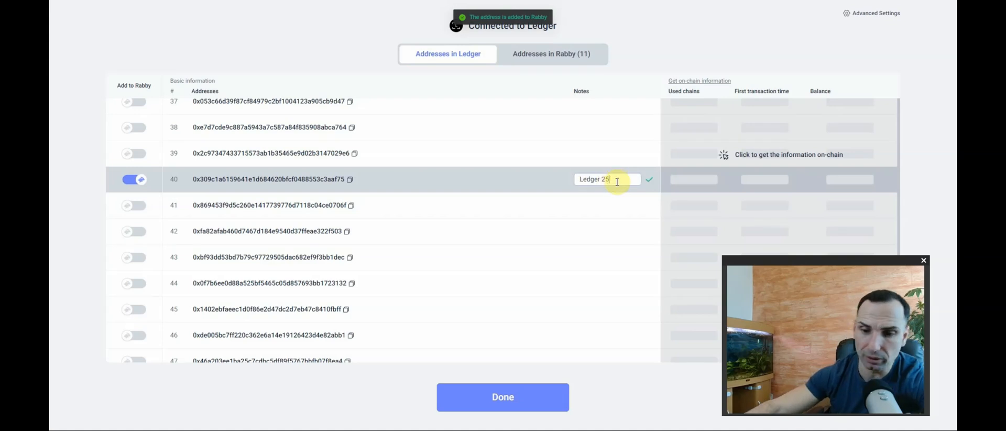
# Rename address #40's note to 'Ledger 25gregr', save it, then remove the address.
pyautogui.write('gregr')
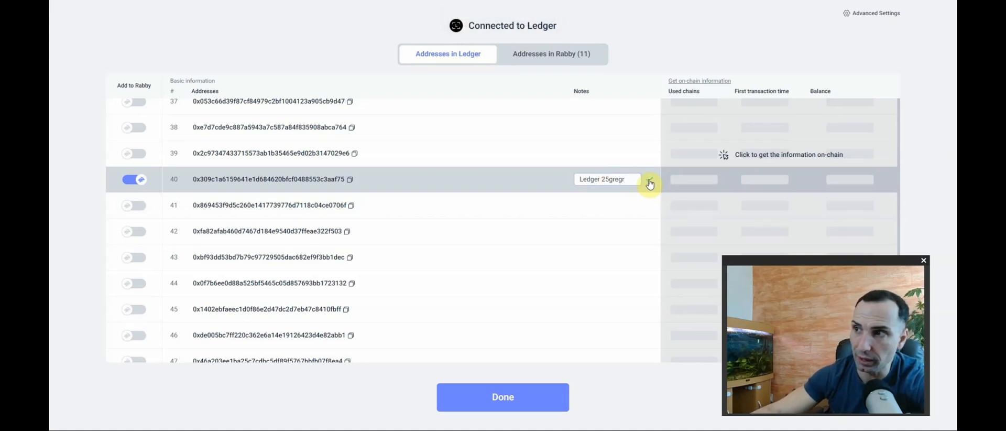
pyautogui.click(607, 179)
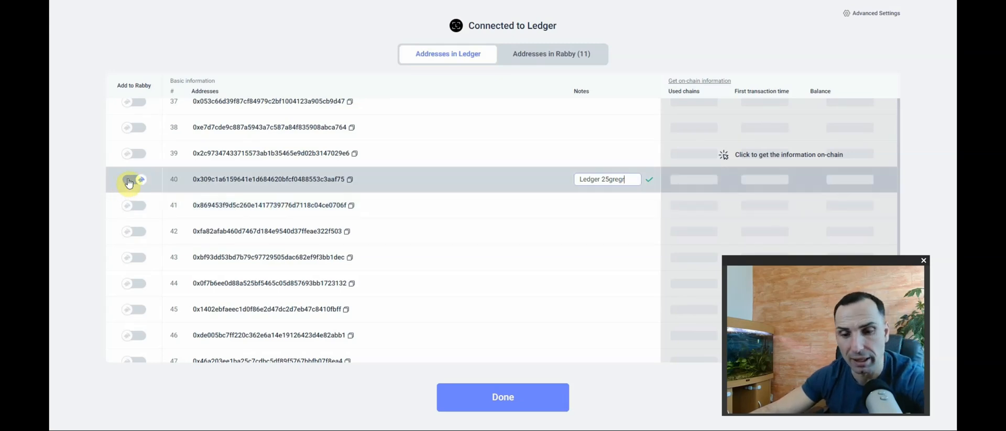
pyautogui.click(133, 179)
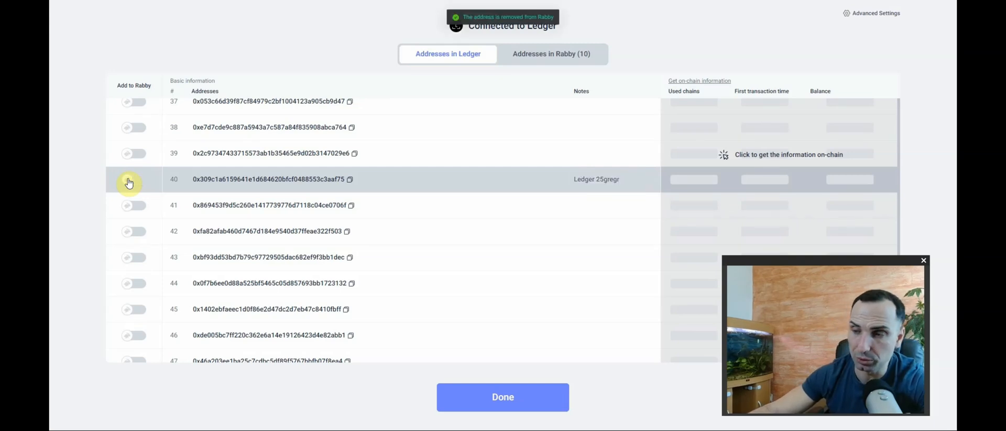